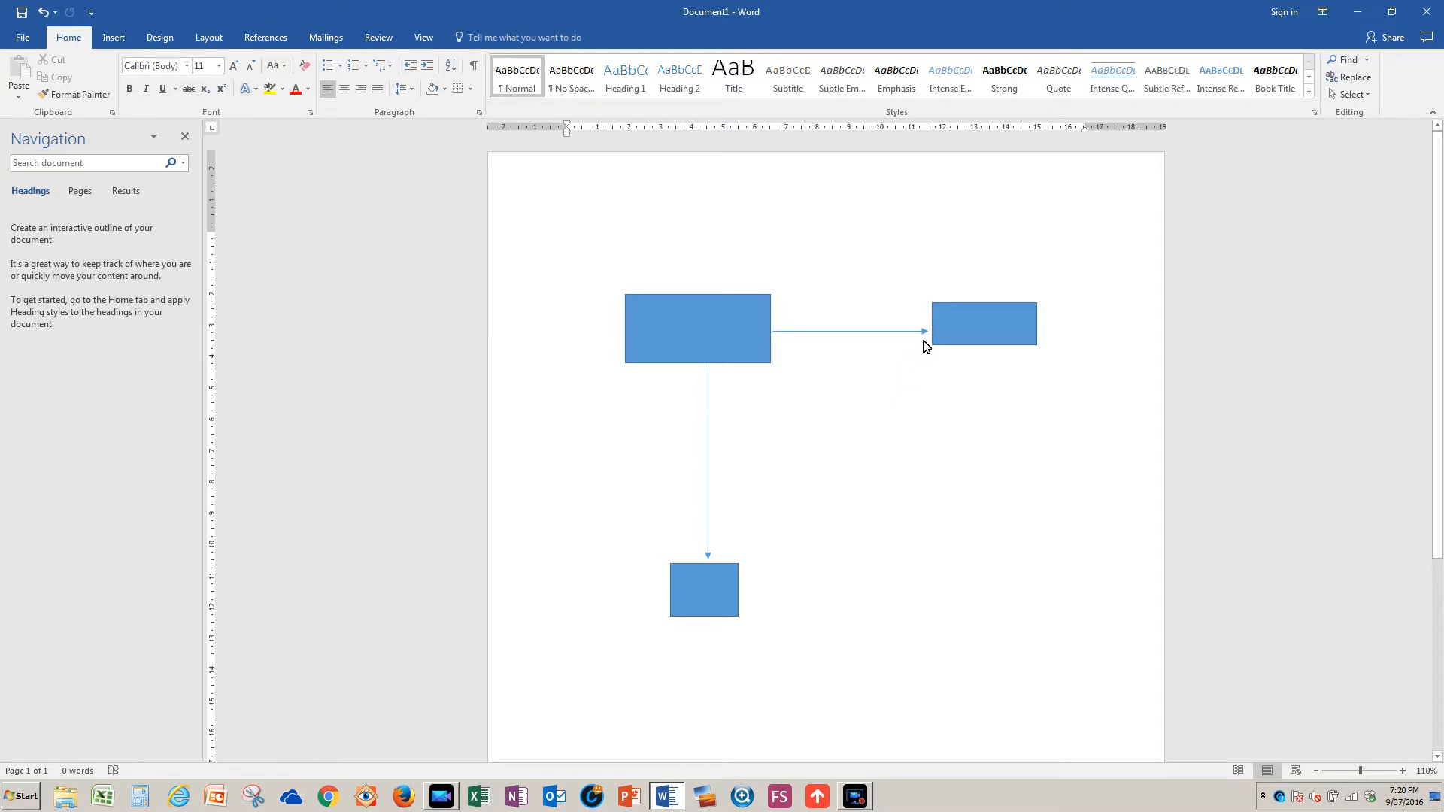
Reattach the horizontal arrow's end to the right rectangle's left-side midpoint
left_click(923, 330)
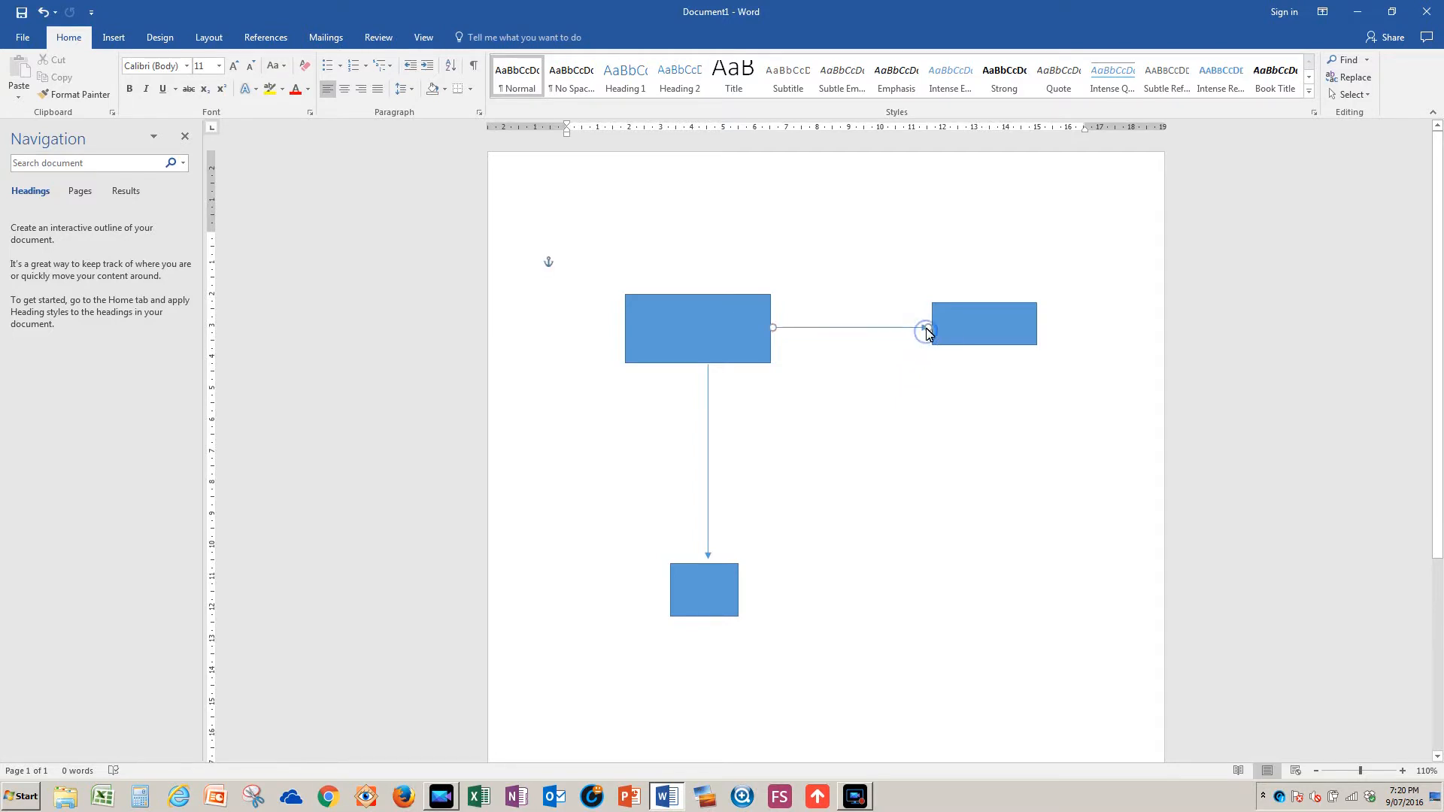
left_click(924, 328)
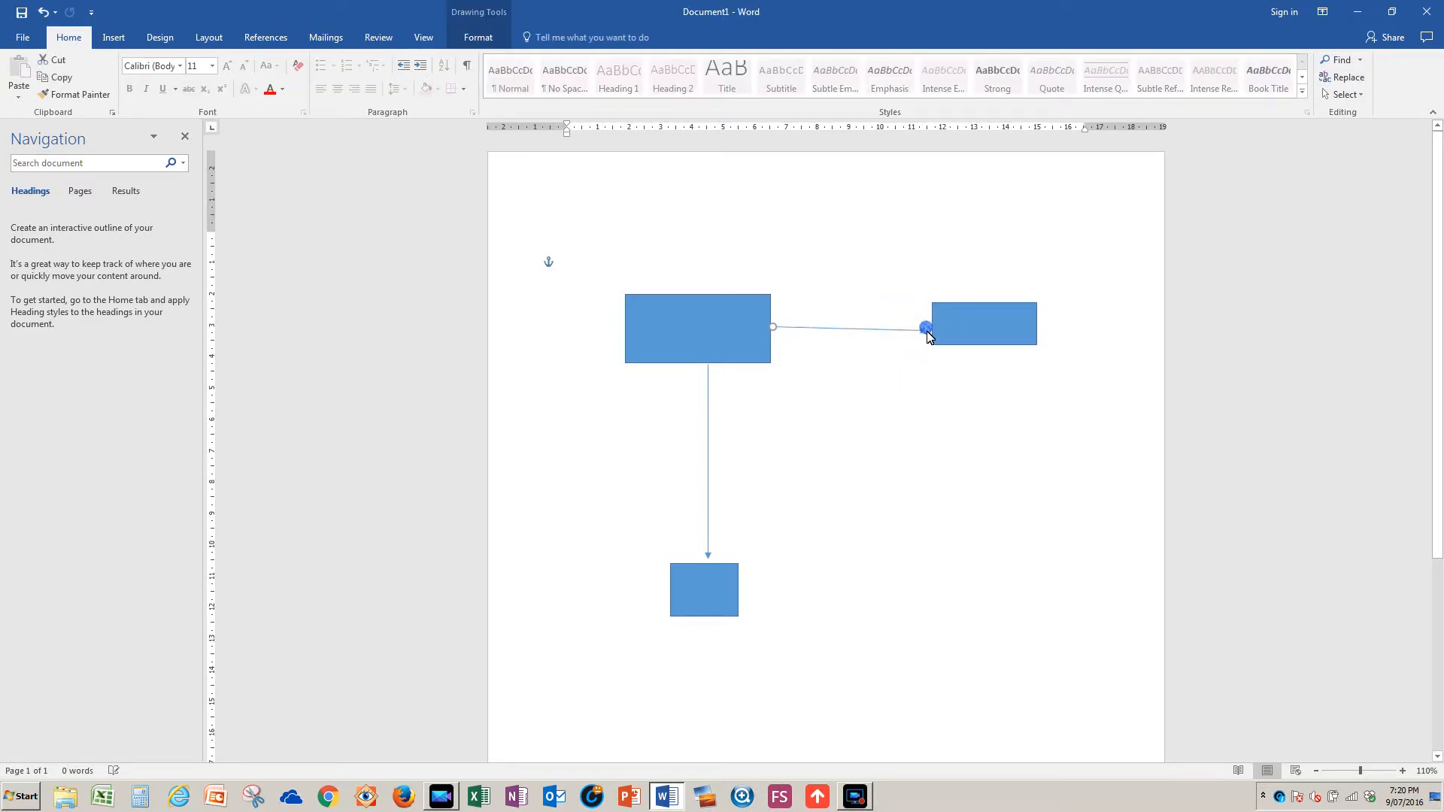
left_click_drag(926, 327, 925, 324)
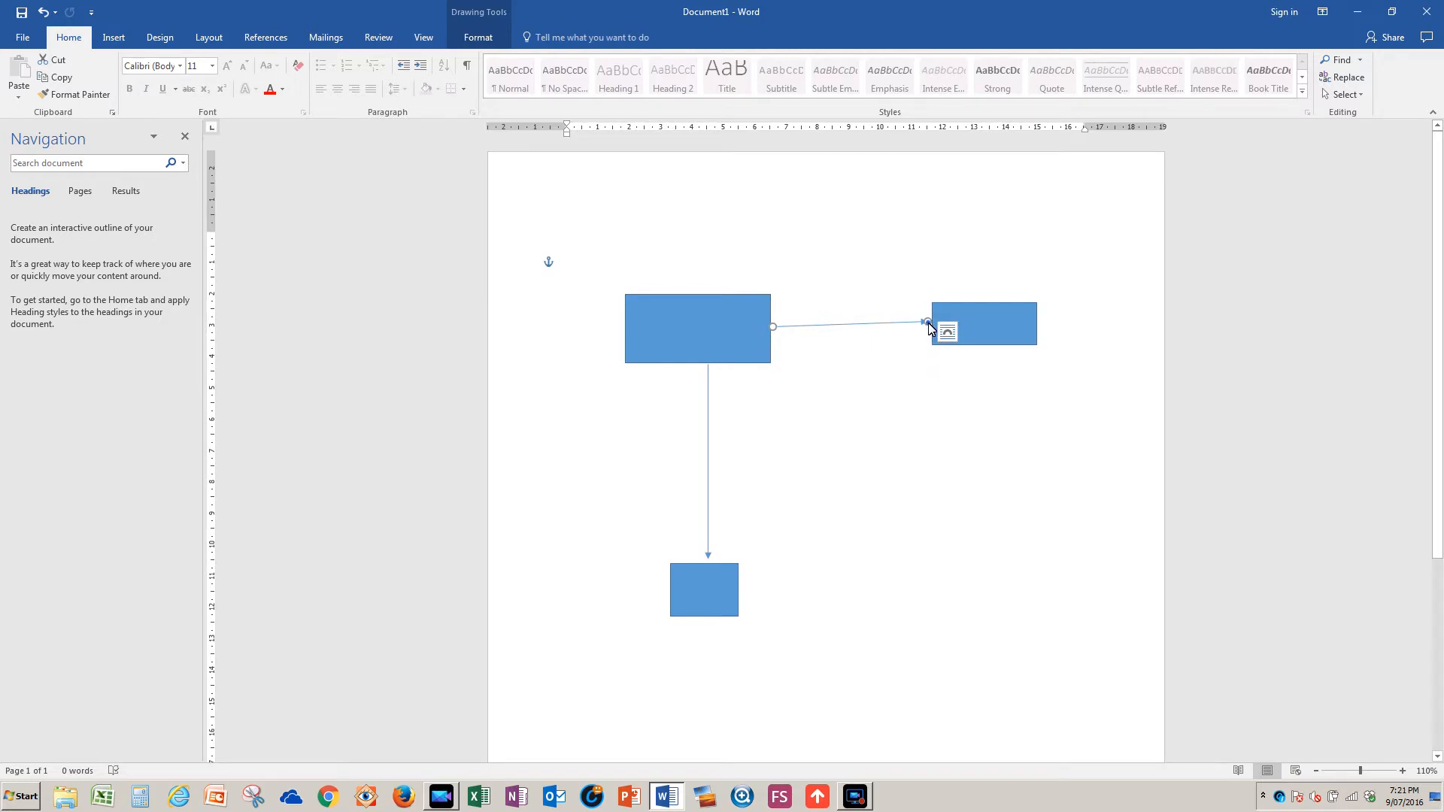
Set the horizontal connector's height to 0 cm in More Layout Options
right_click(927, 322)
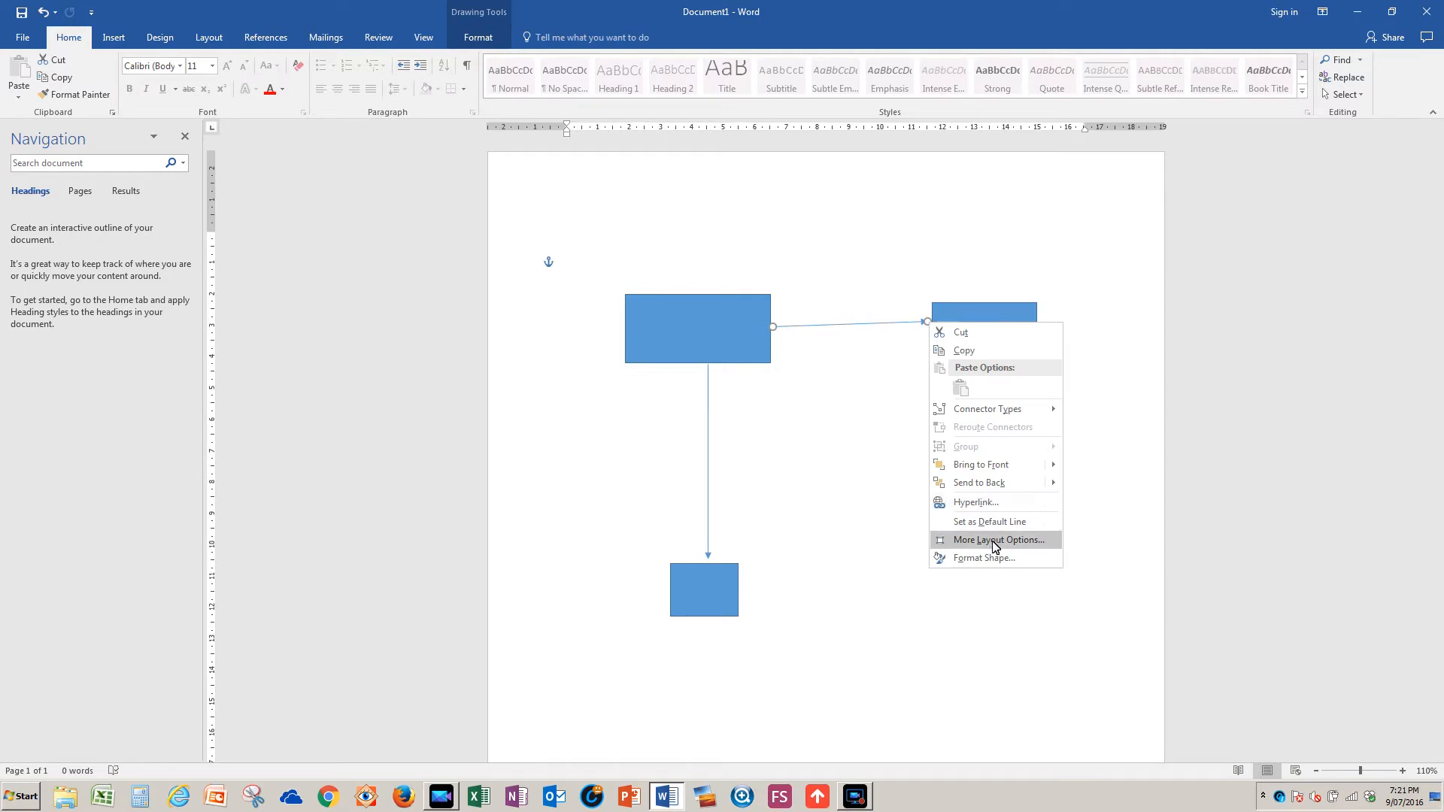
left_click(996, 540)
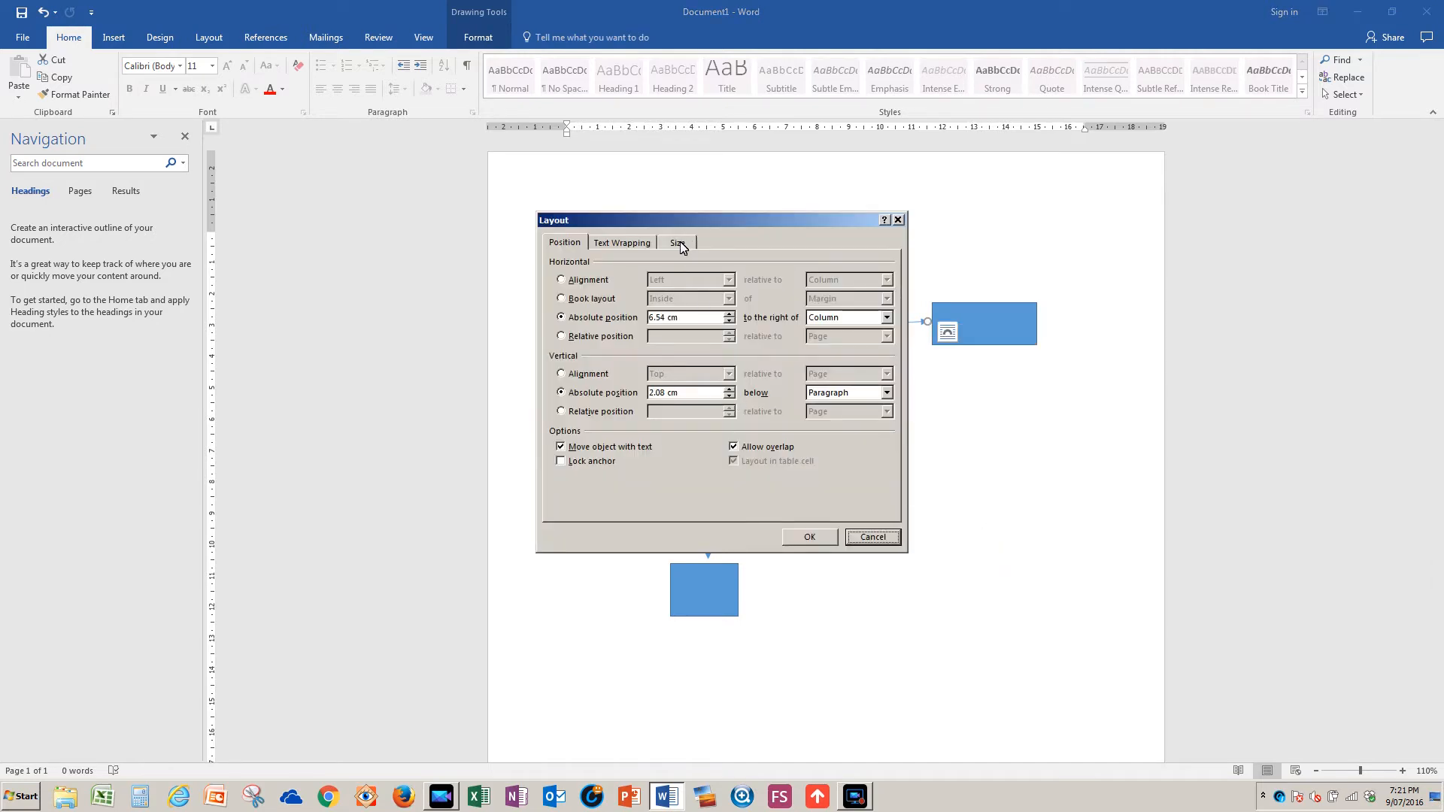
left_click(677, 242)
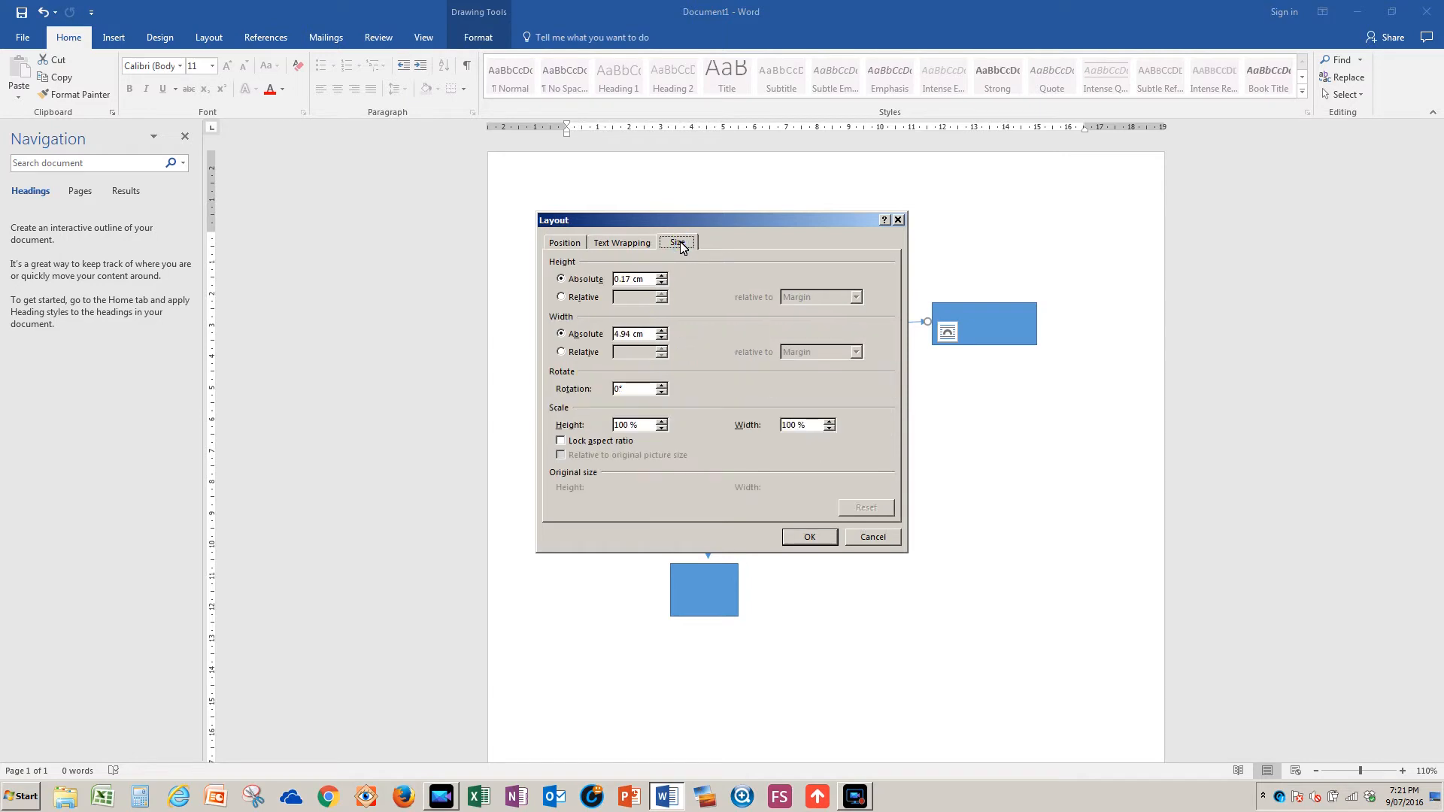
mouse_move(663, 290)
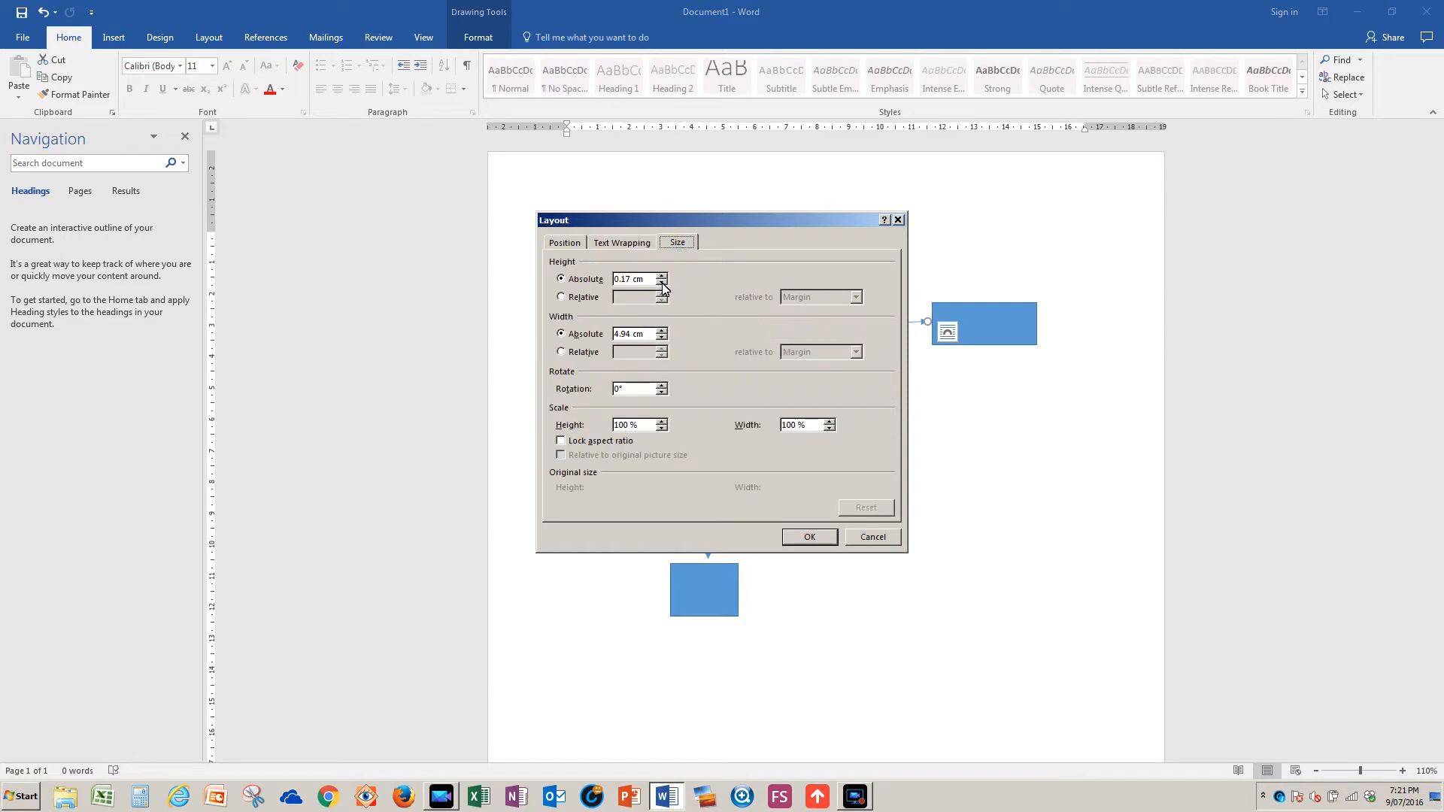
left_click(659, 283)
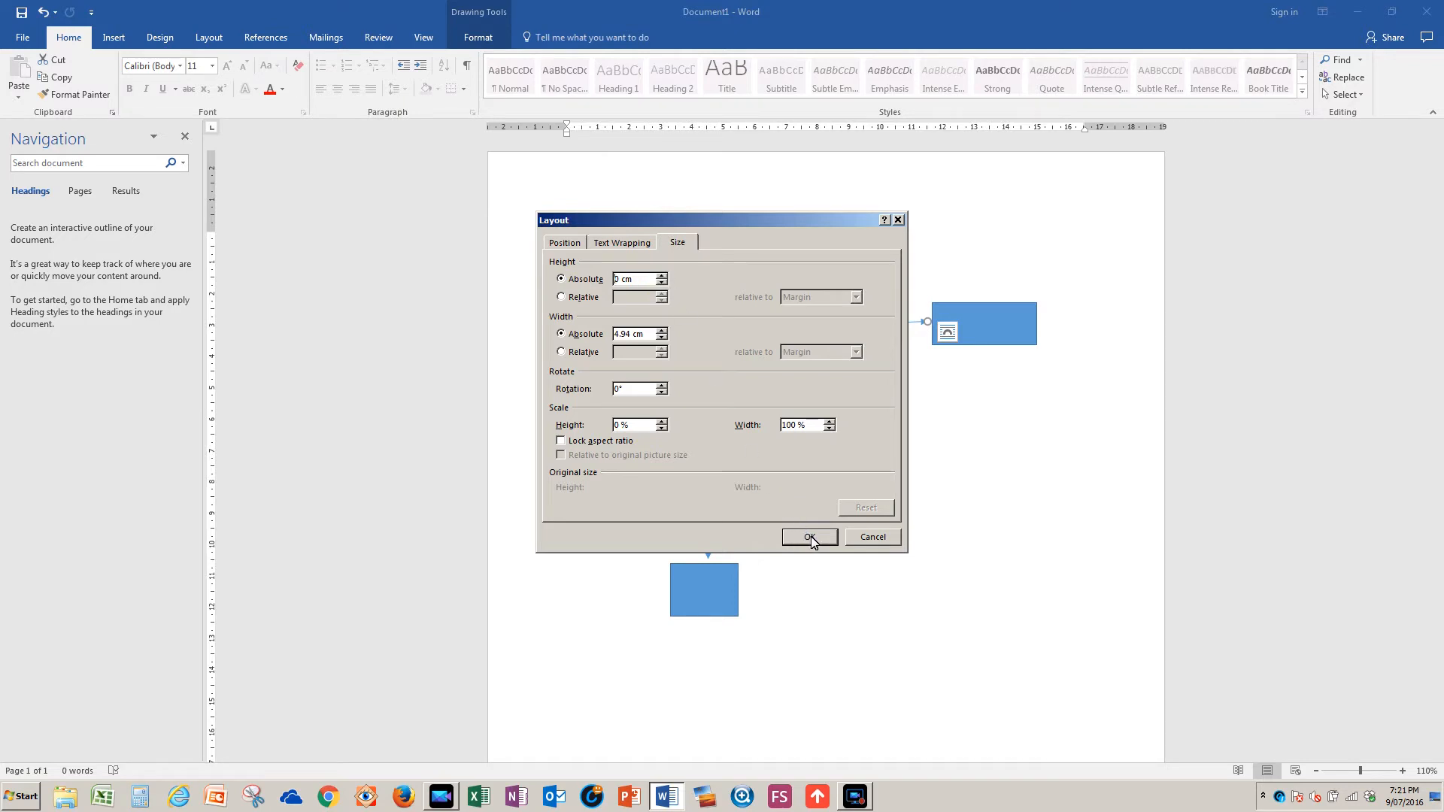
left_click(808, 537)
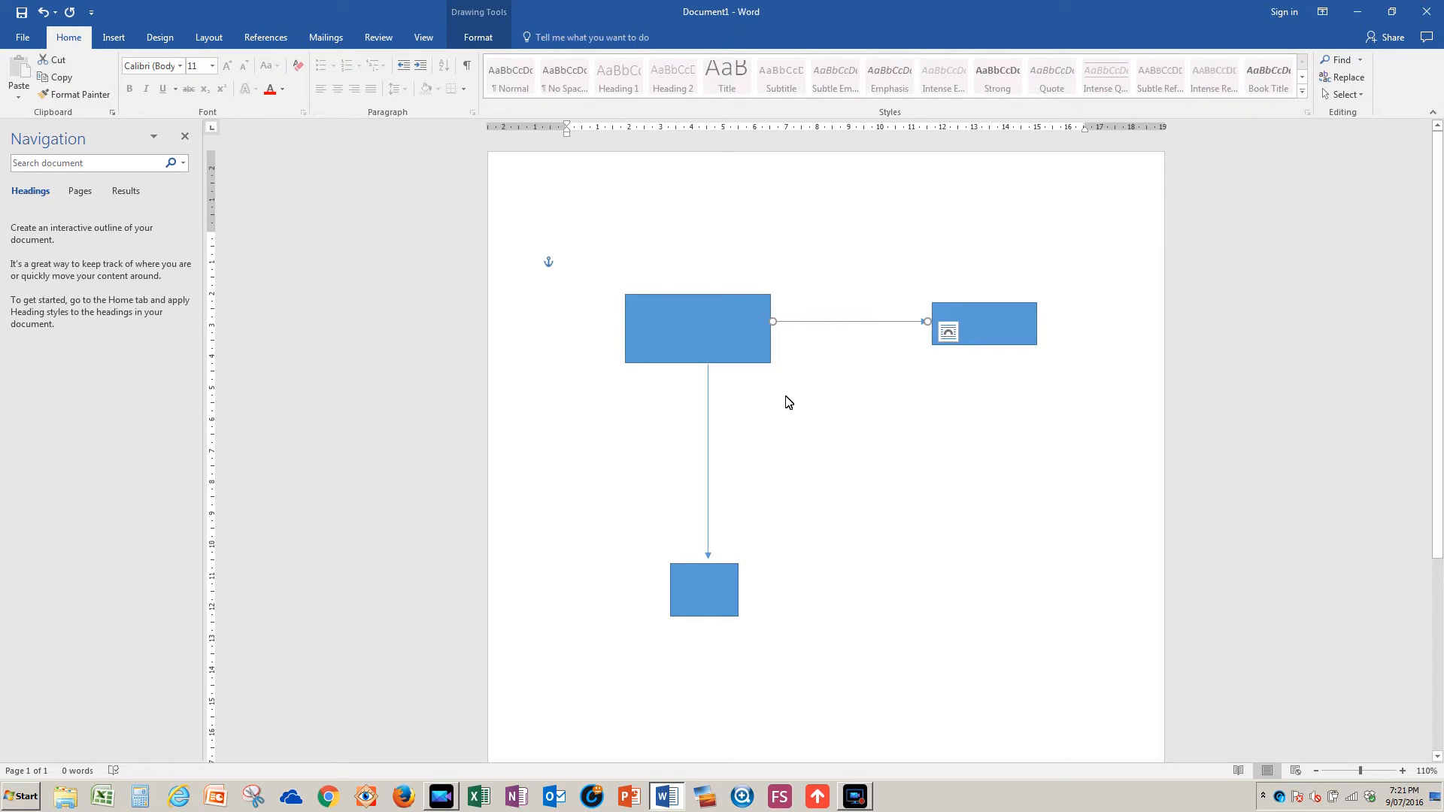
mouse_move(709, 562)
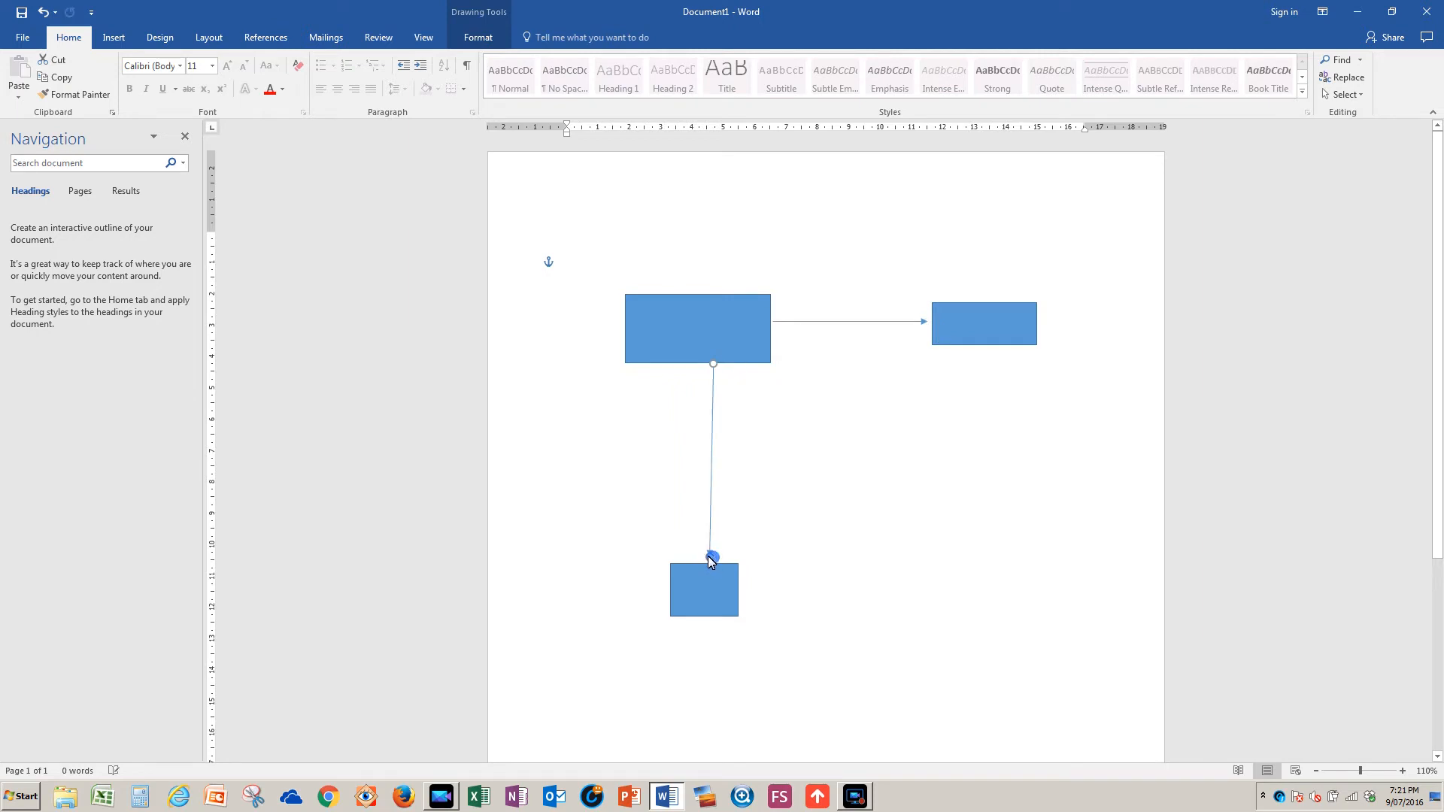
Reattach the vertical arrow's lower end to the bottom rectangle's top midpoint
left_click_drag(712, 559, 685, 564)
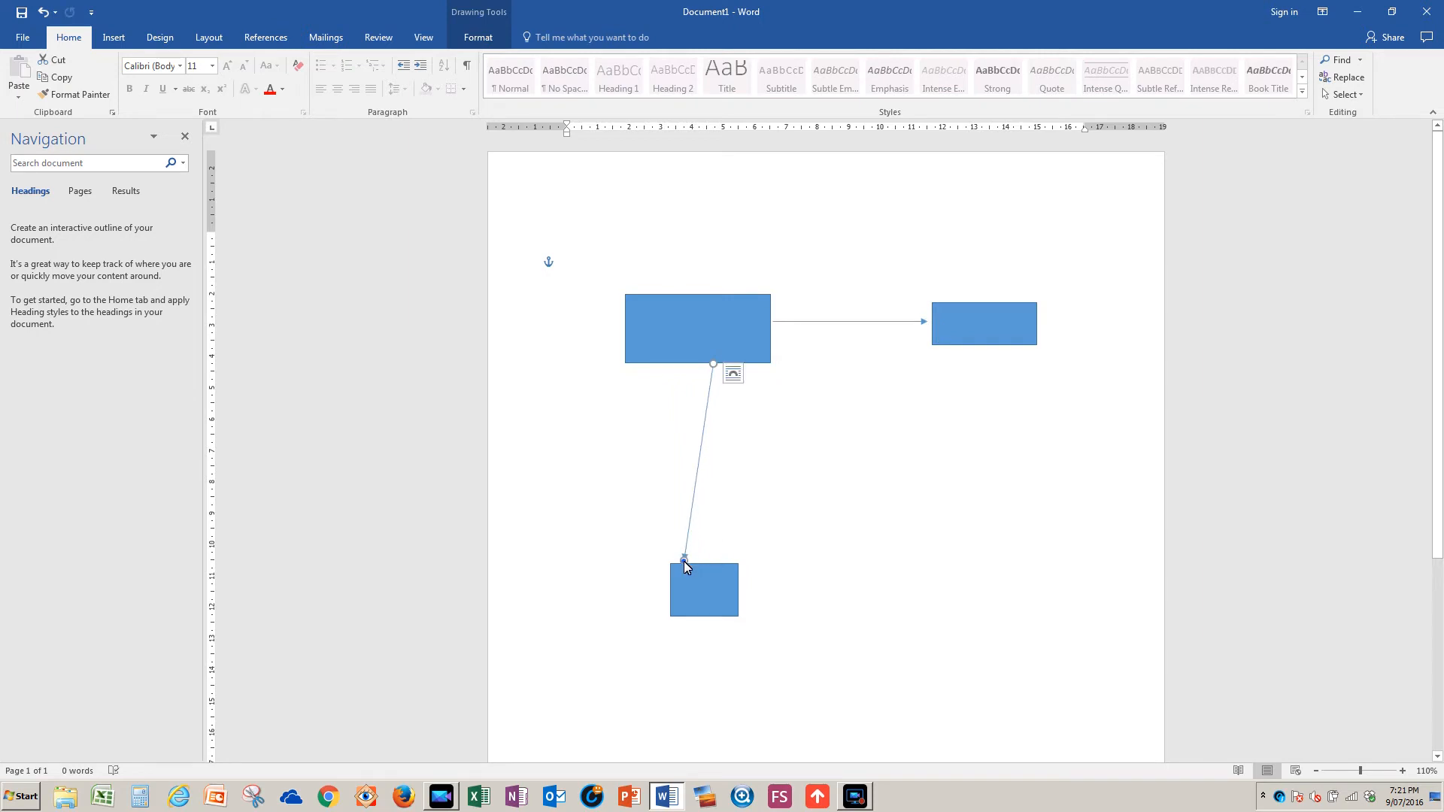
left_click_drag(684, 559, 716, 554)
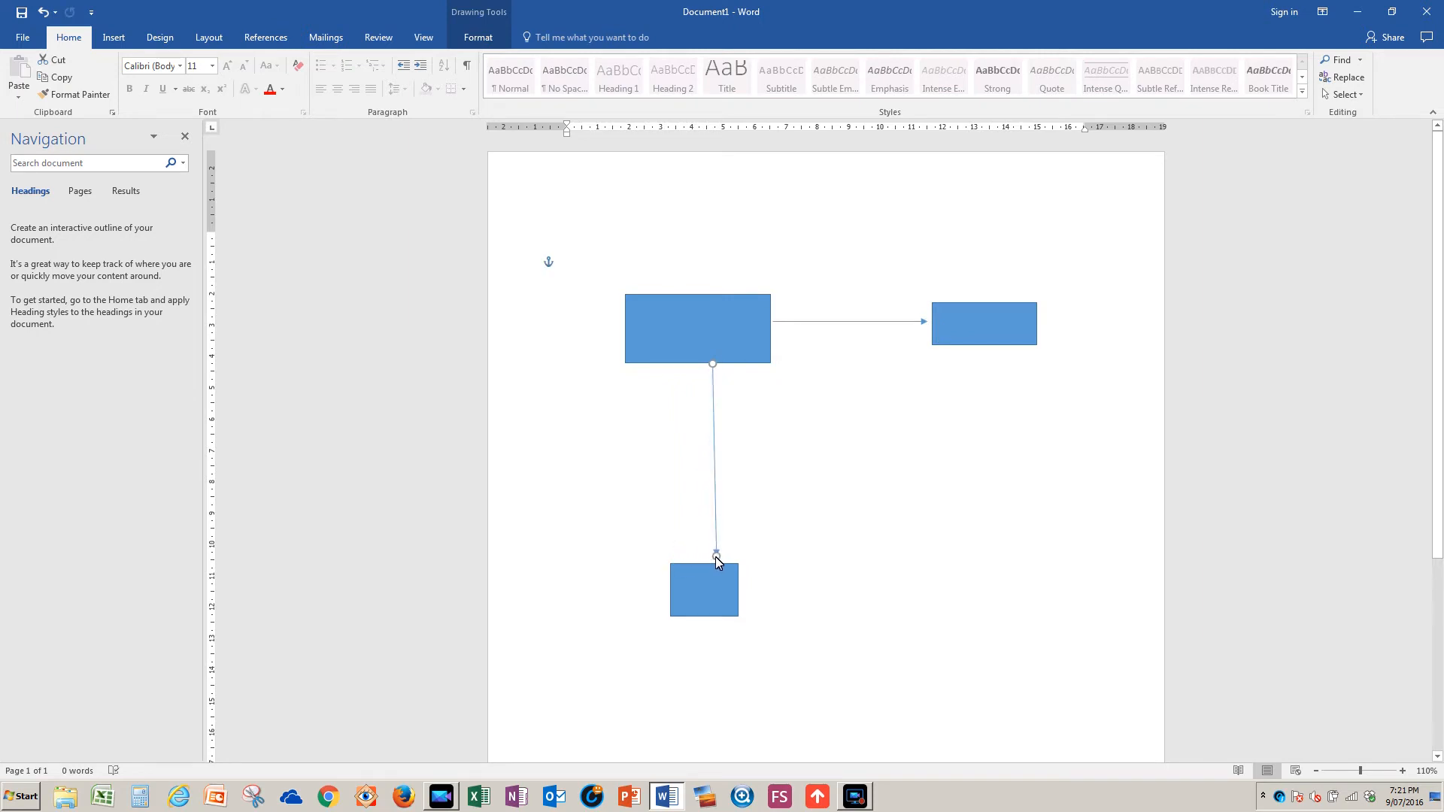
left_click(713, 557)
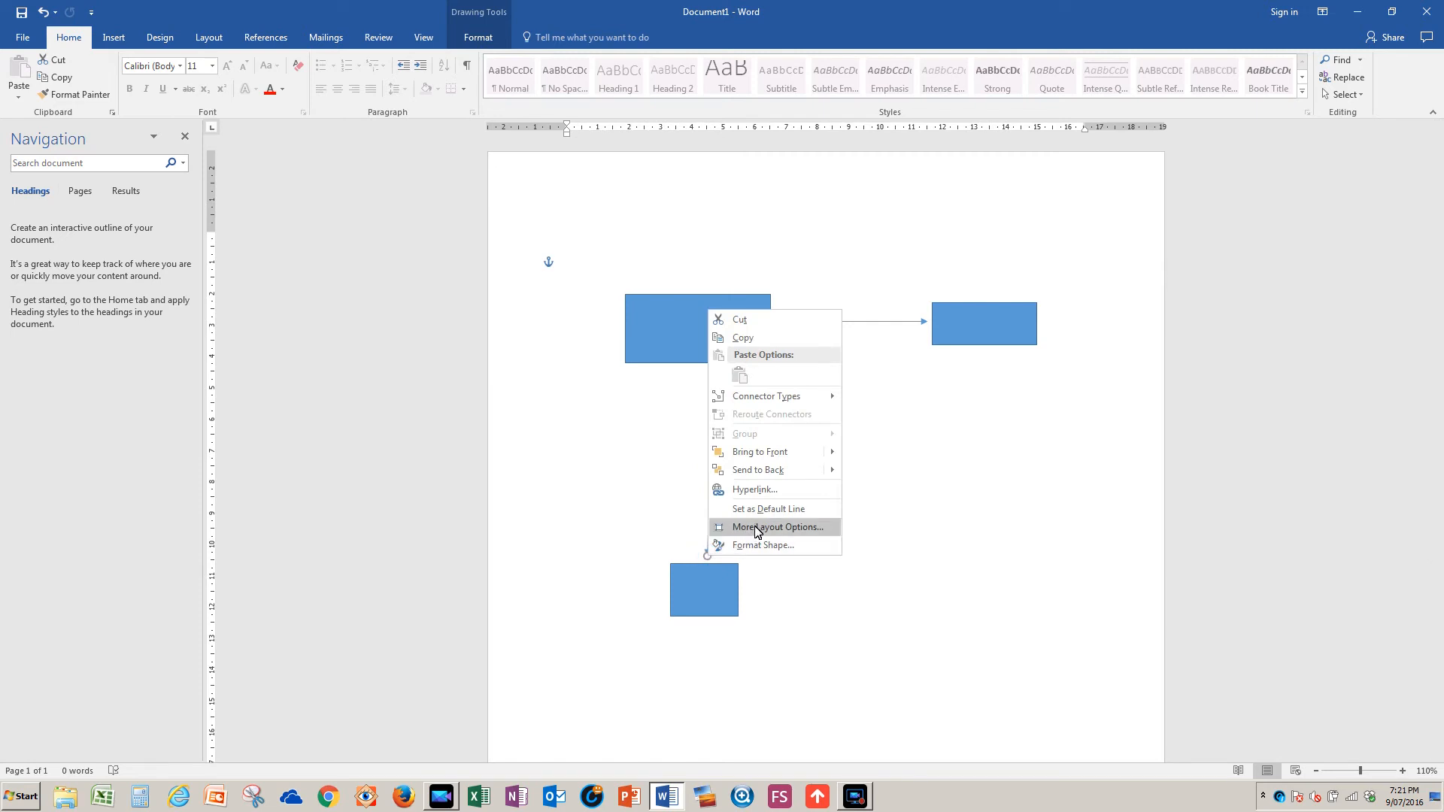
Set the vertical connector's width to 0 cm in the layout Size settings
left_click(776, 526)
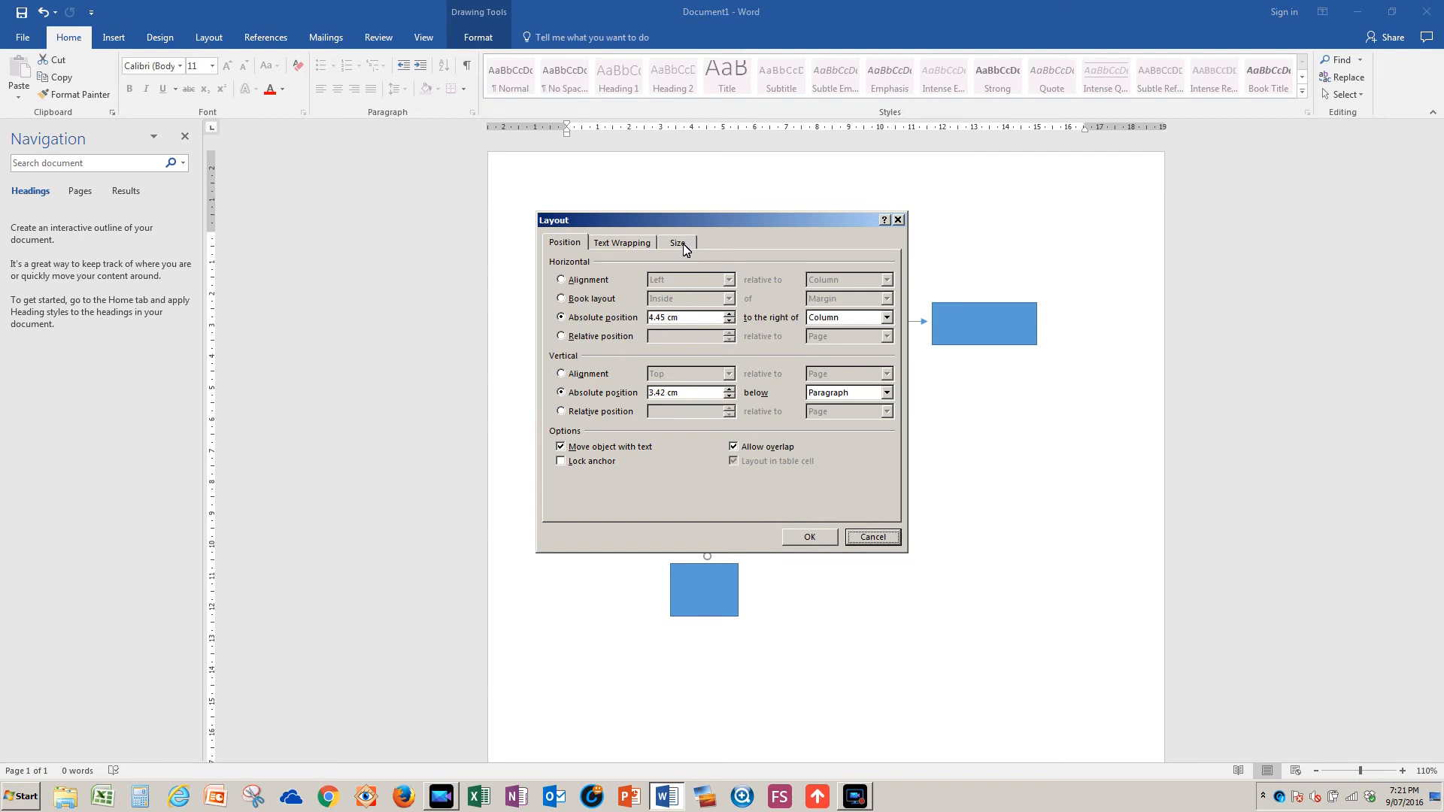
left_click(676, 242)
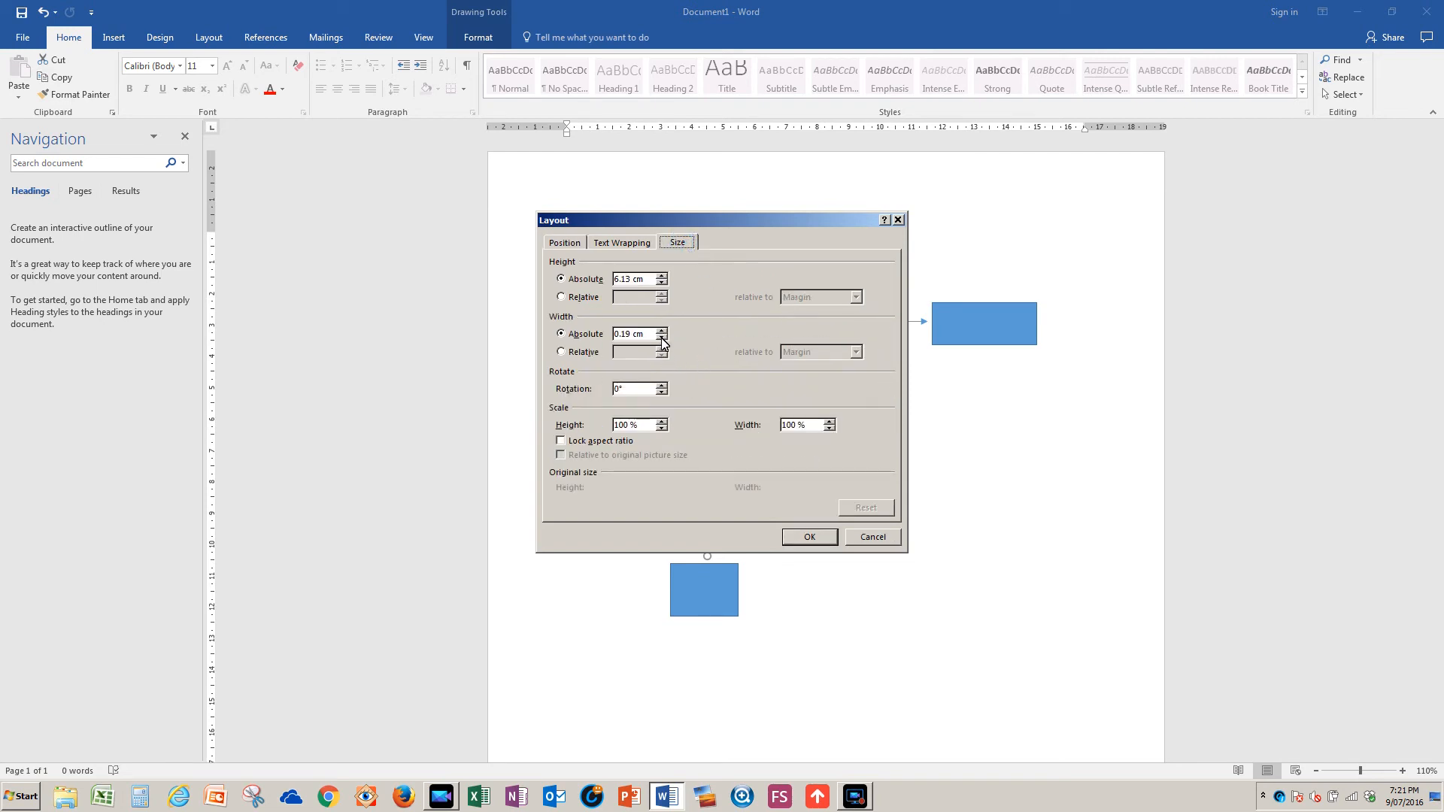
left_click(661, 337)
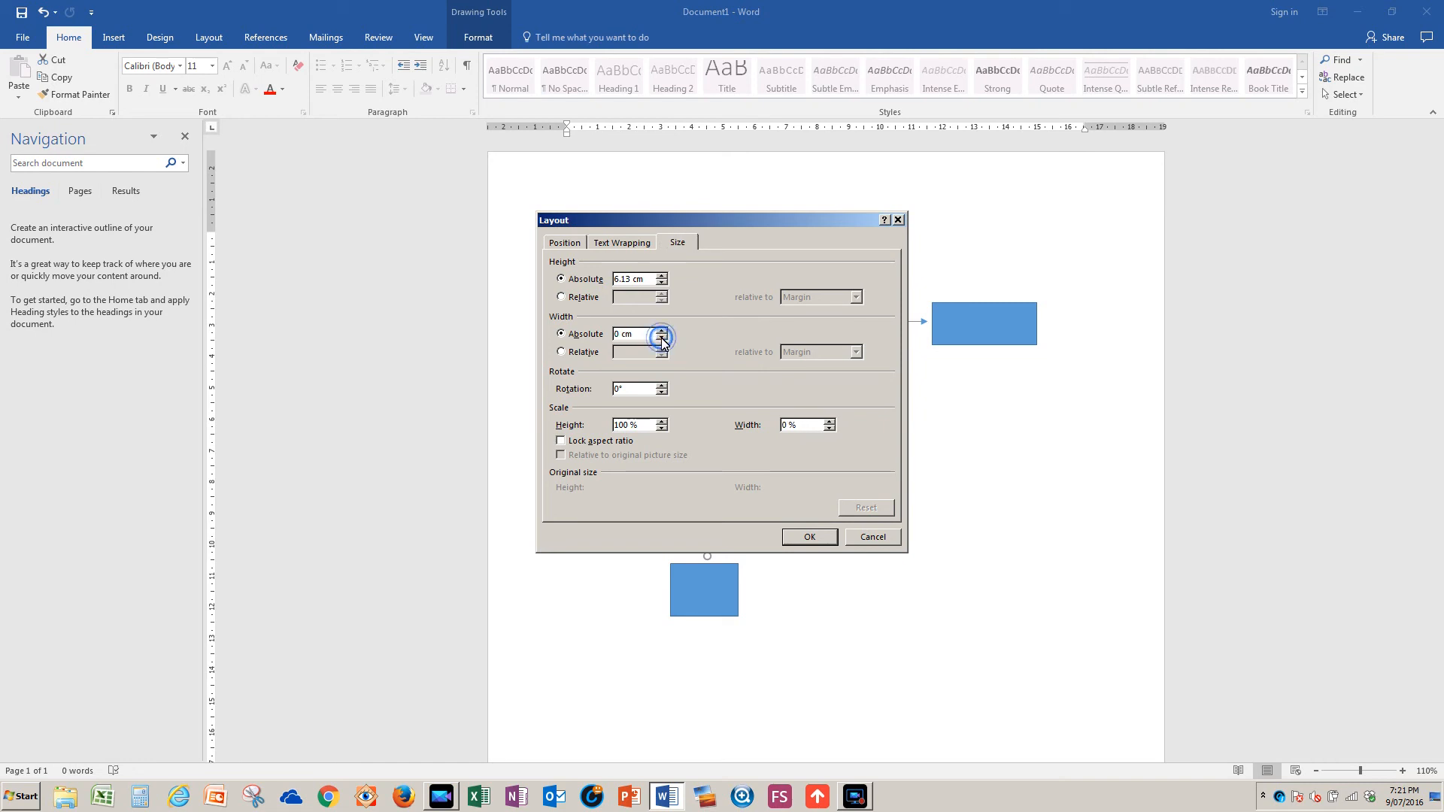
left_click(808, 537)
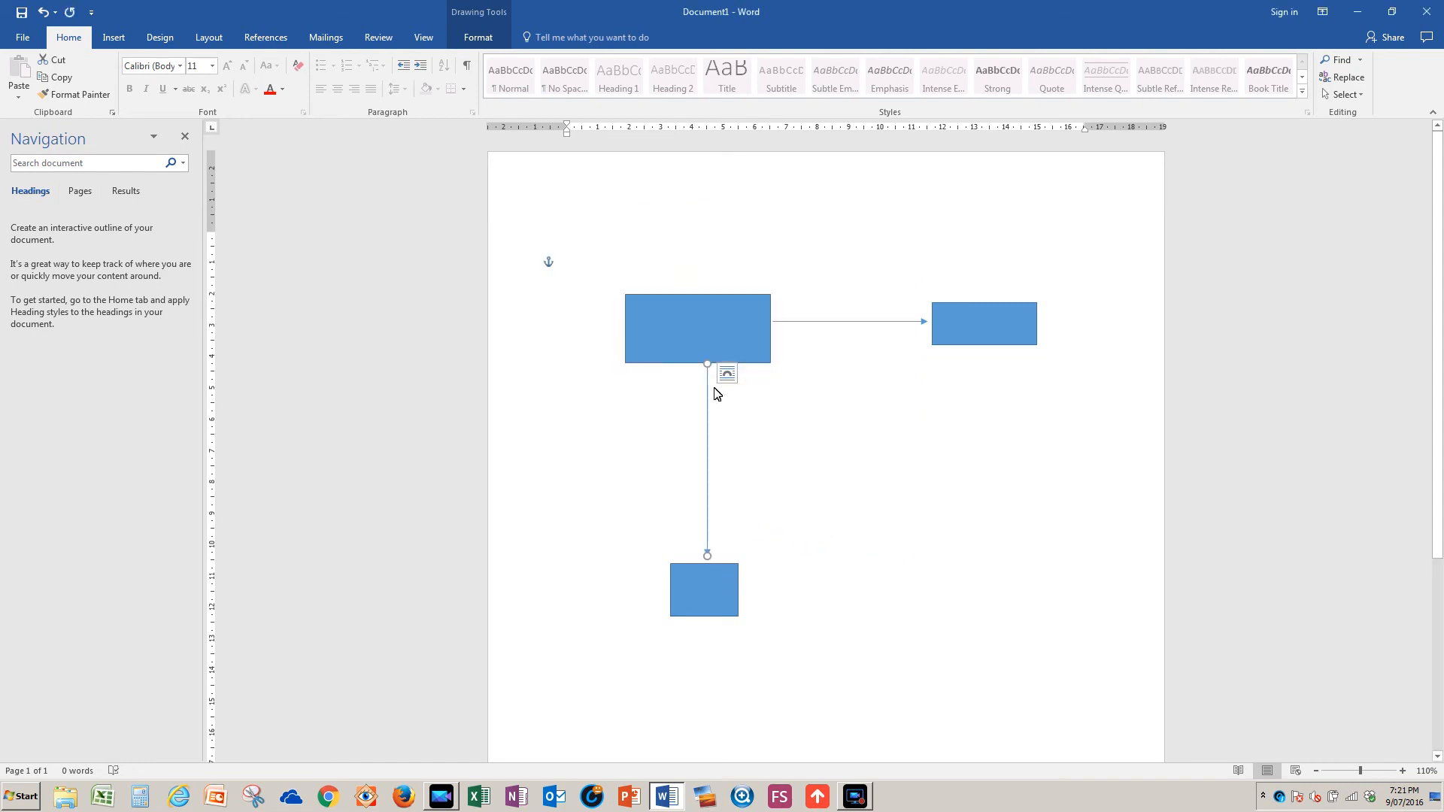
mouse_move(717, 516)
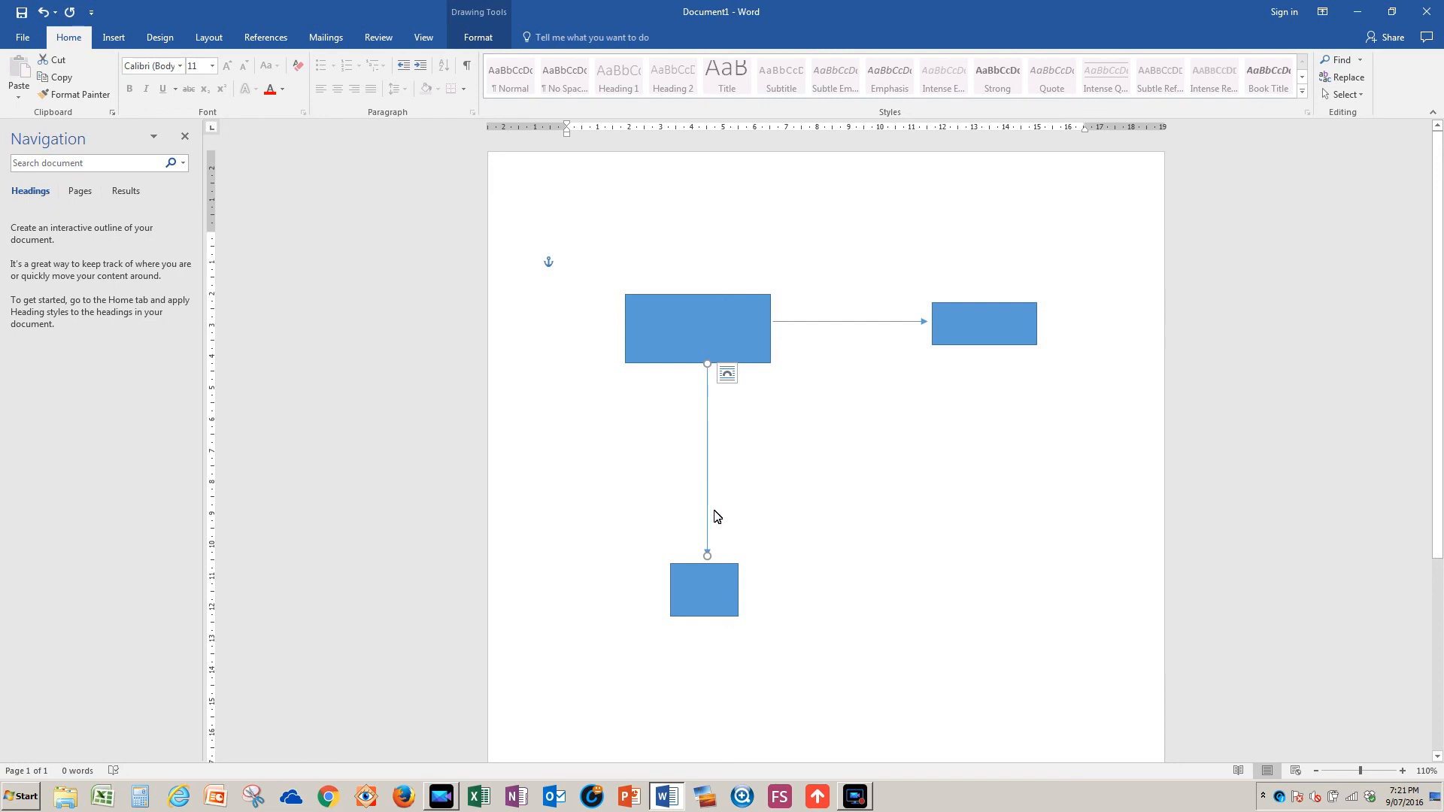